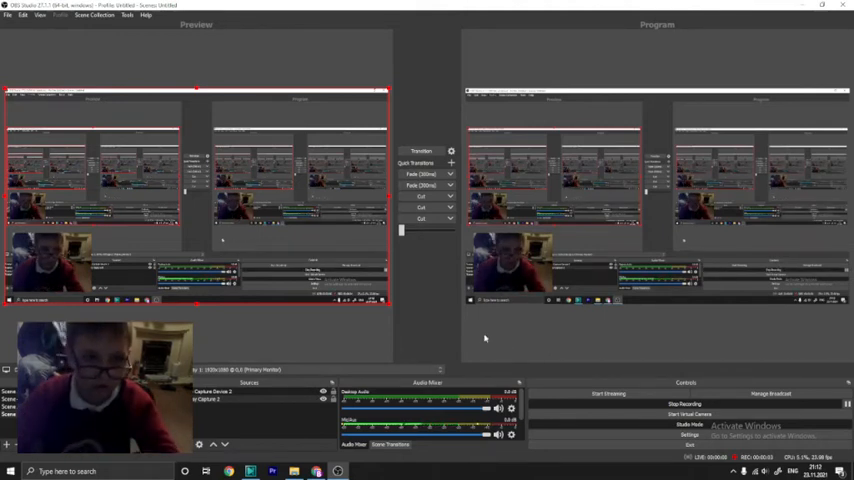
pyautogui.moveTo(465, 175)
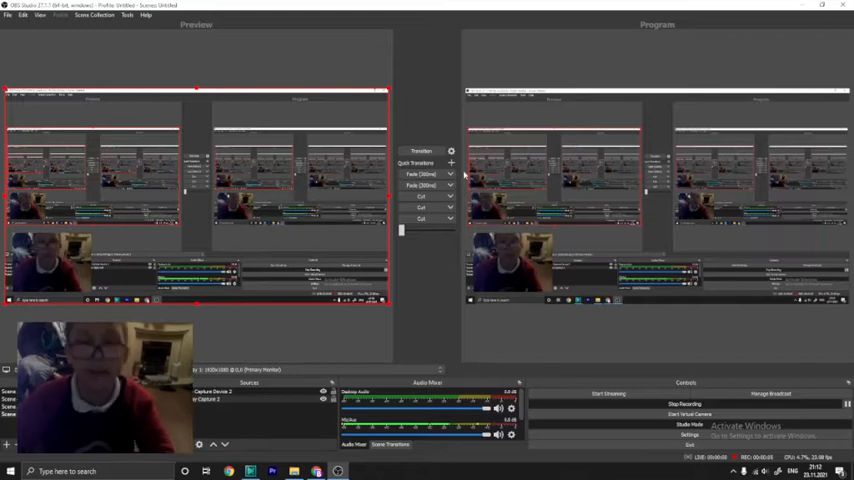